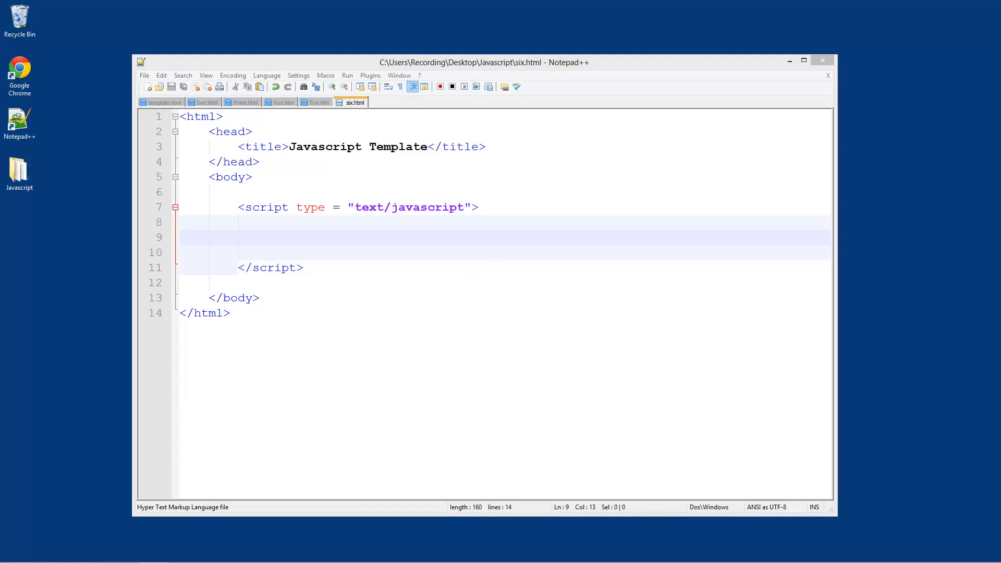
# - Show Chrome's developer tools over the Google home page via the Chrome menu's Tools entry
pyautogui.click(19, 77)
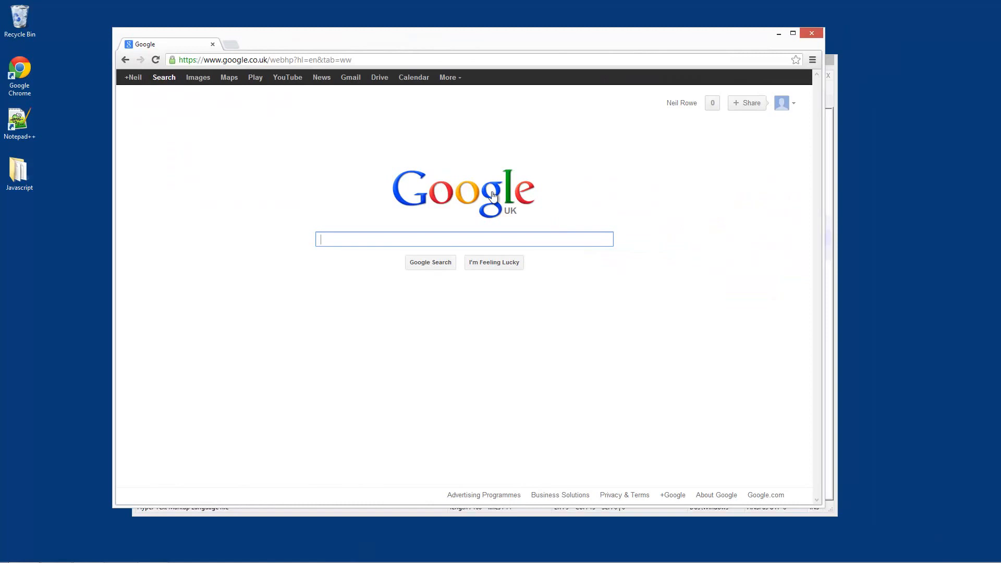
pyautogui.click(813, 60)
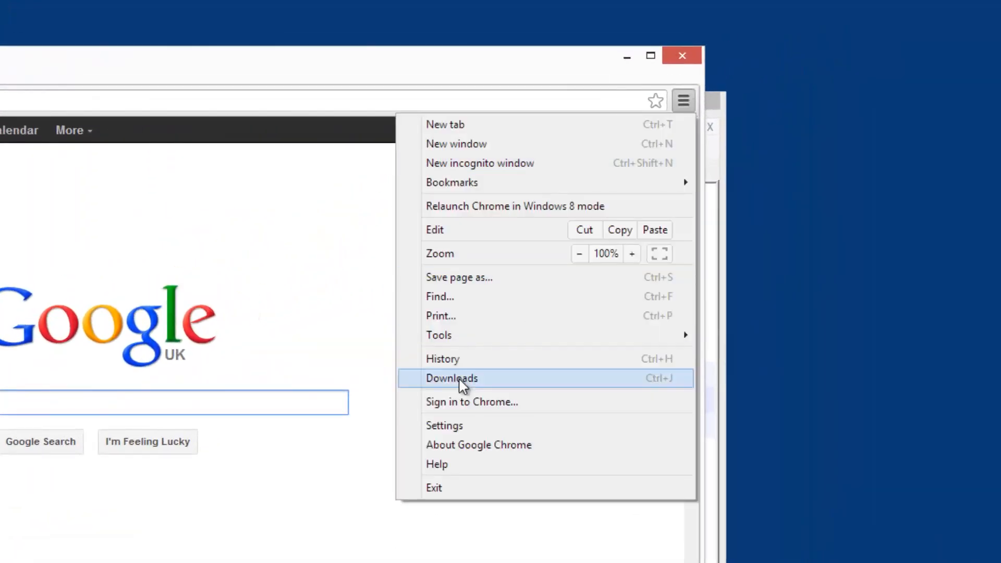
pyautogui.moveTo(439, 335)
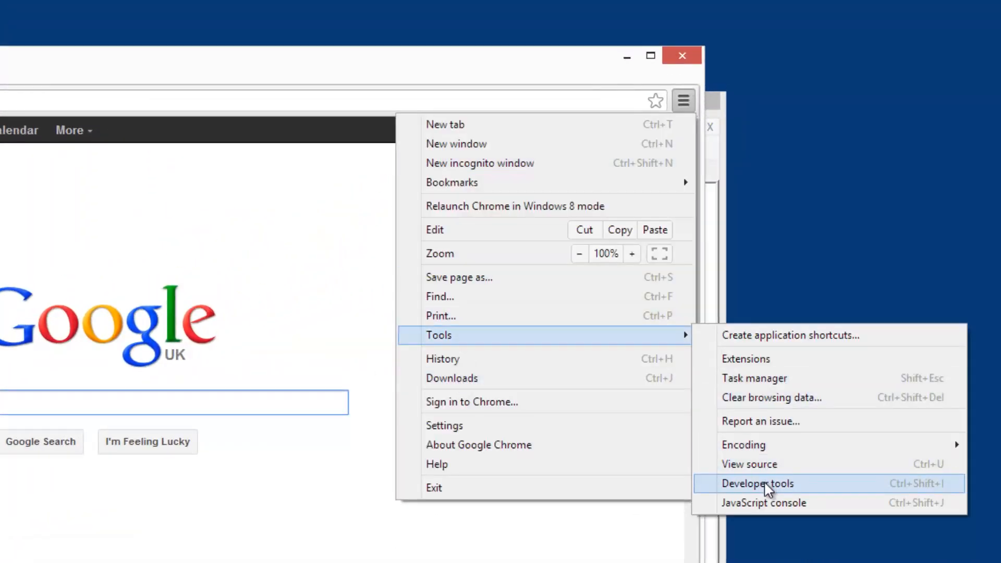
pyautogui.click(757, 483)
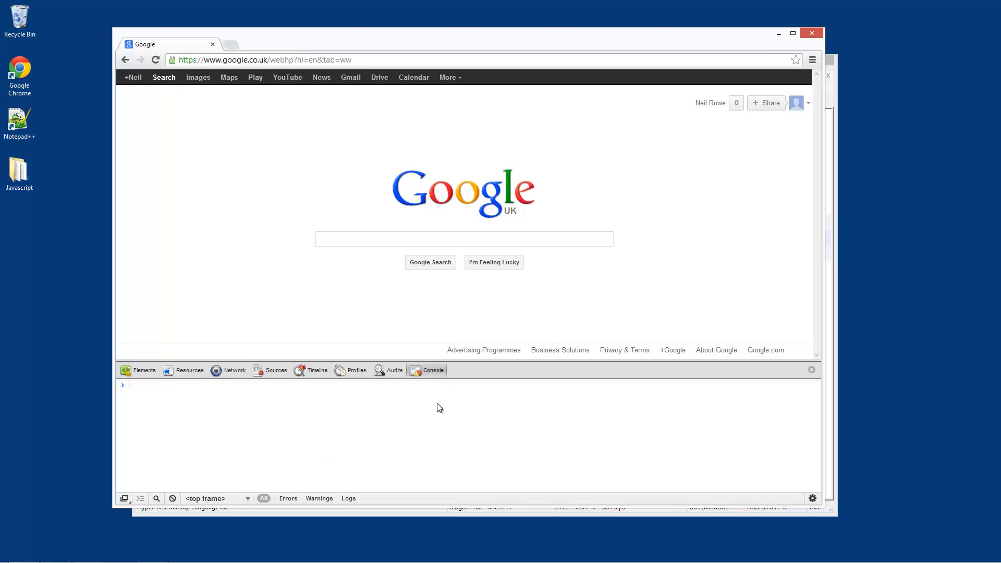
pyautogui.moveTo(644, 106)
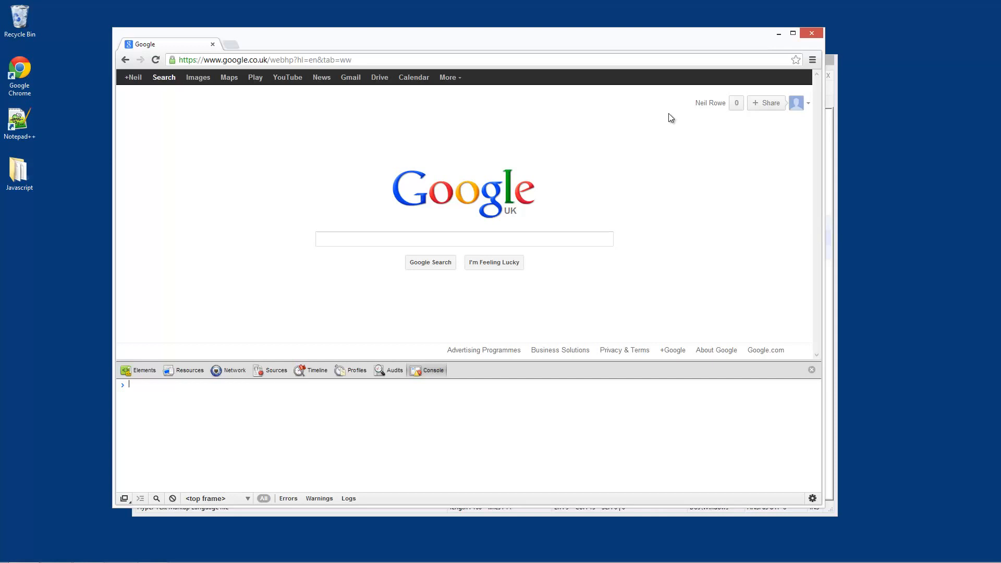
pyautogui.moveTo(777, 38)
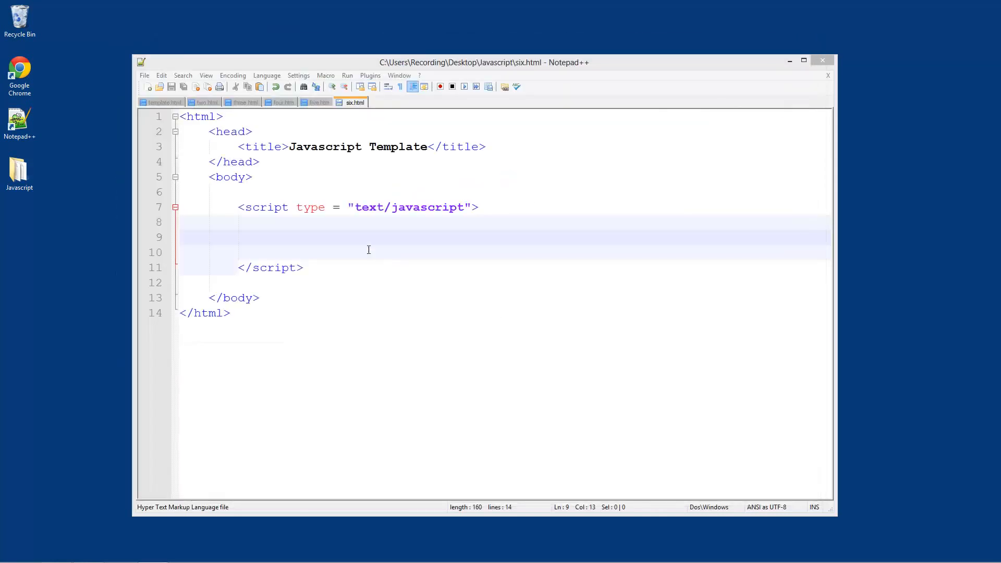
# - Write console.log("Hello, this is a log!"); on line 9 of six.html's script block
pyautogui.click(804, 60)
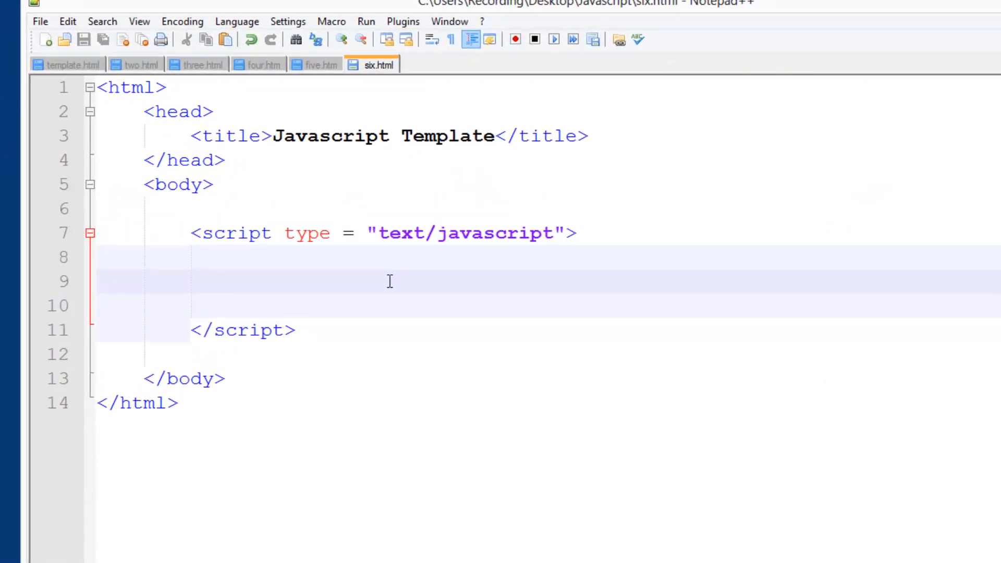
pyautogui.write('console.lo')
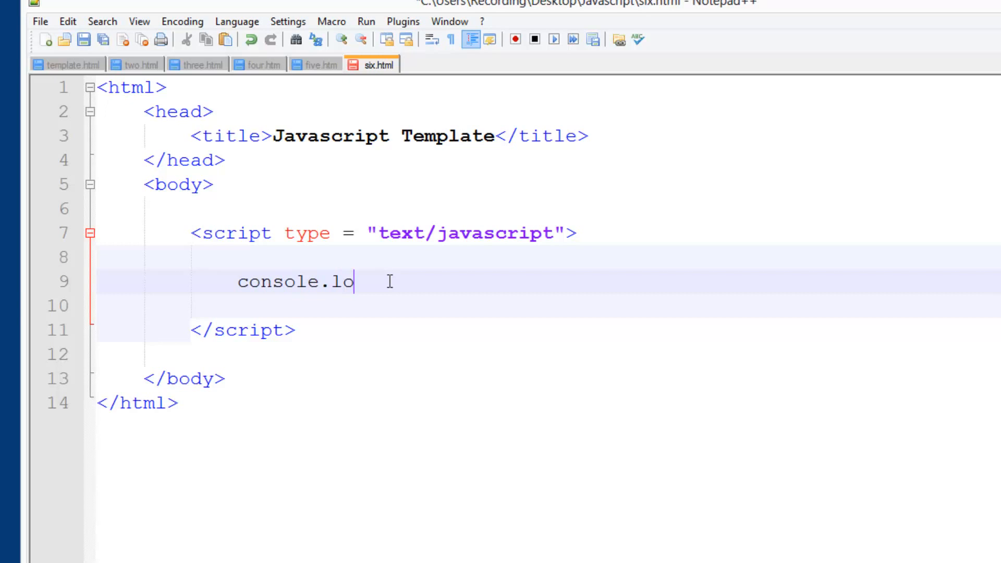
pyautogui.write('g()')
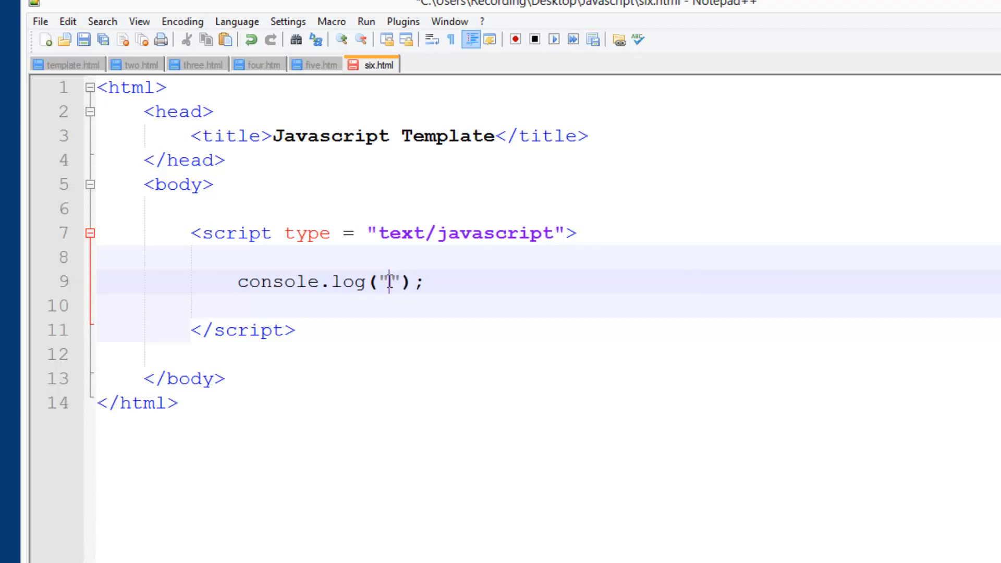
pyautogui.write('Hello,')
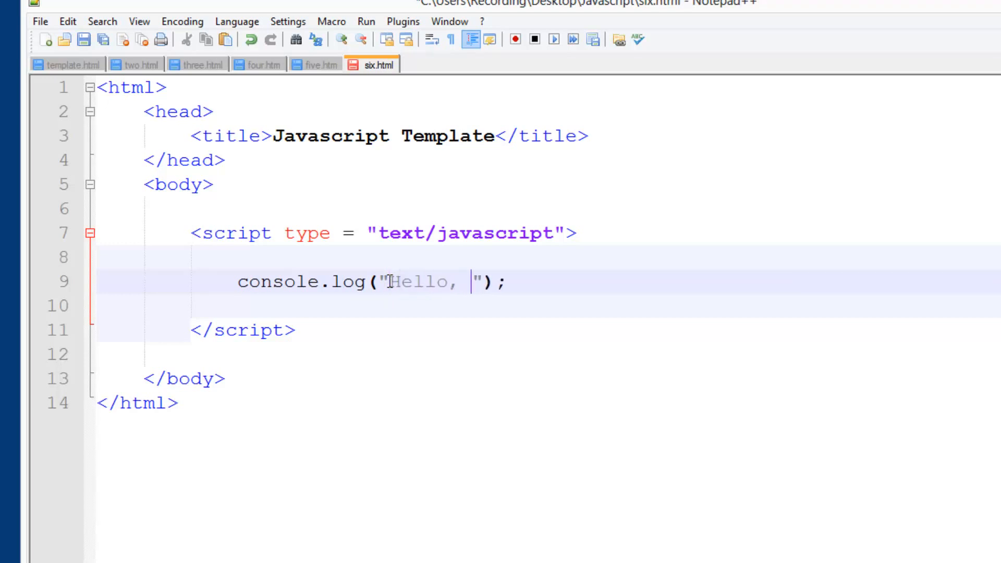
pyautogui.write('this is a')
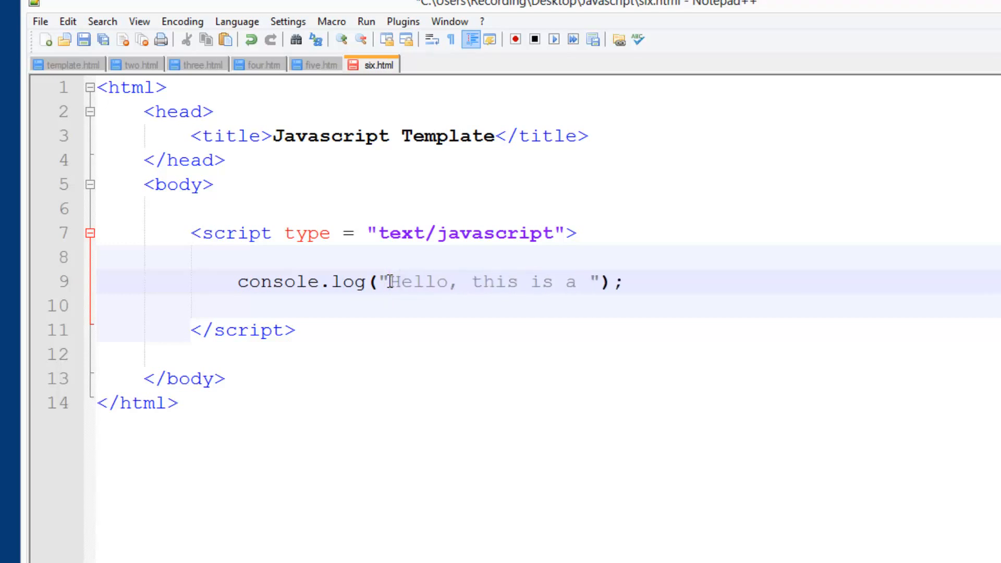
pyautogui.write('log!')
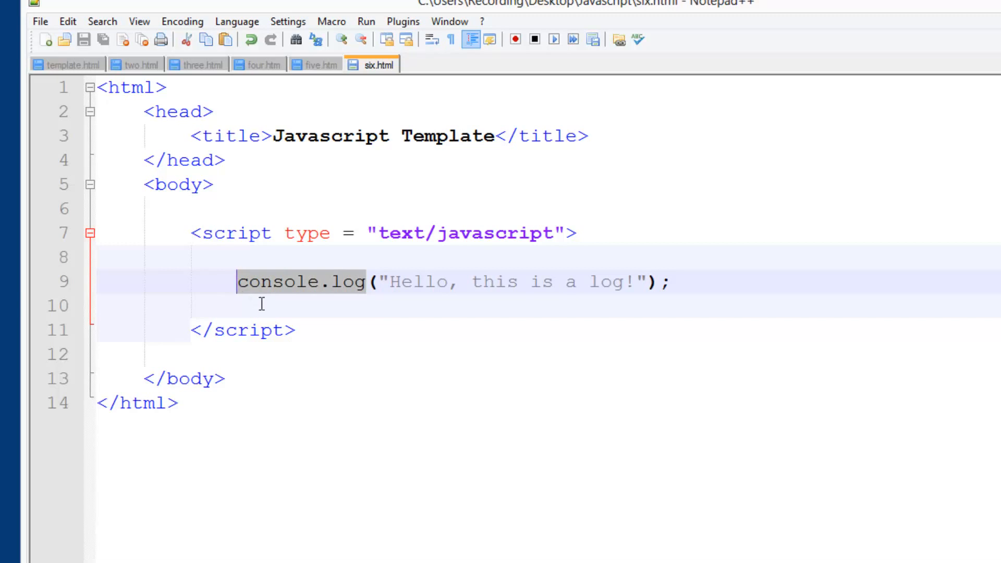
pyautogui.moveTo(235, 292)
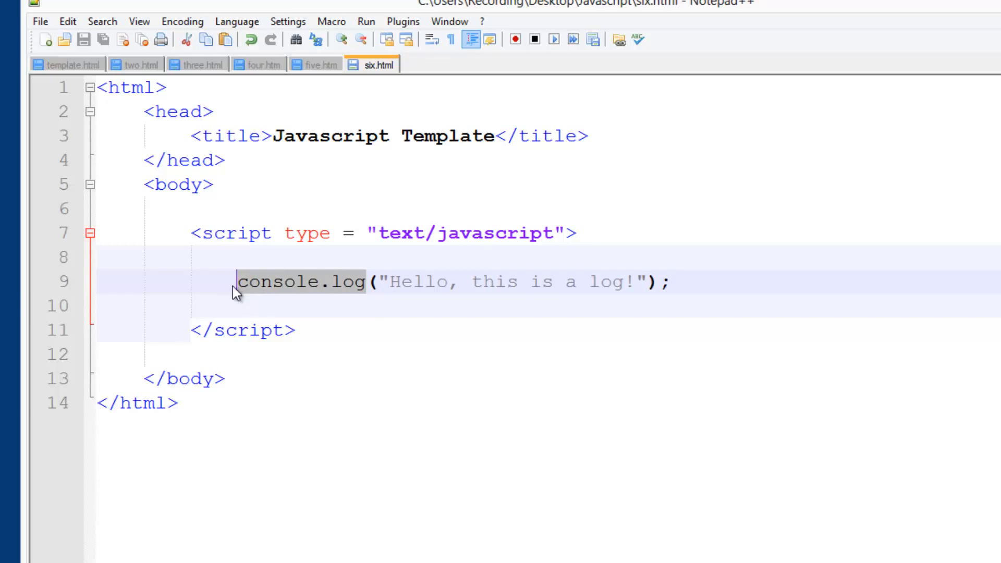
pyautogui.click(360, 281)
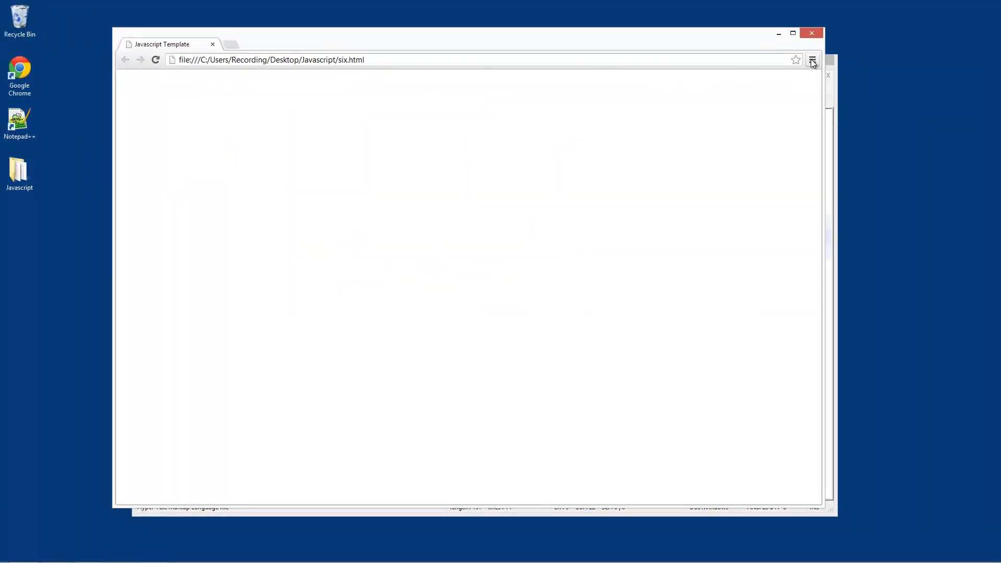
pyautogui.moveTo(440, 64)
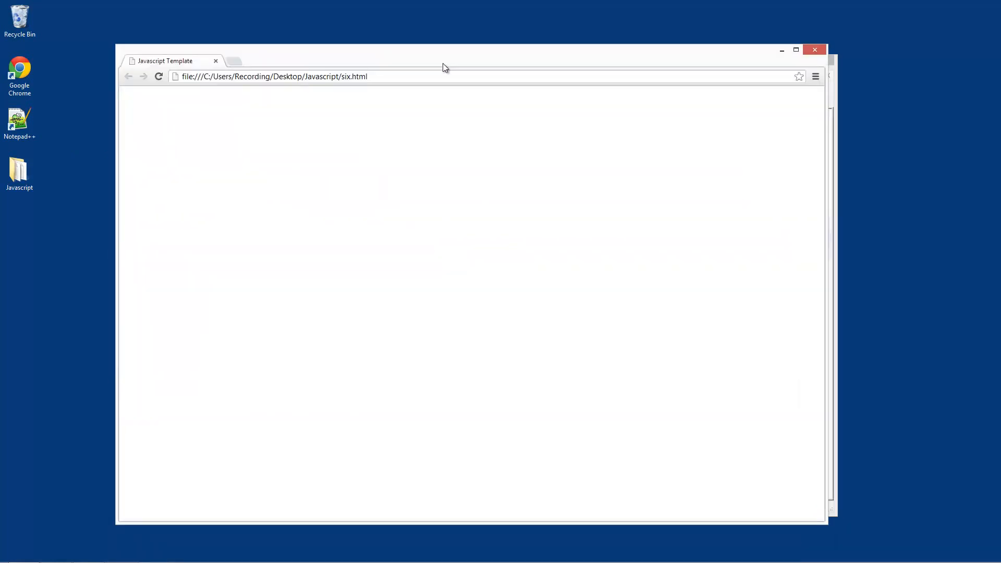
# - Expand the Tools submenu of the Chrome menu over the blank six.html page
pyautogui.click(816, 76)
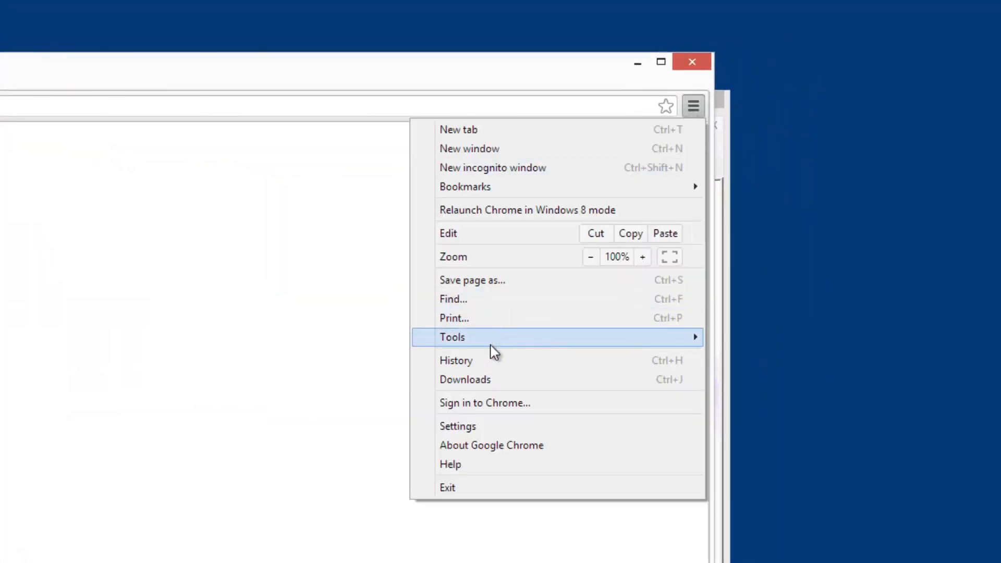
pyautogui.click(452, 337)
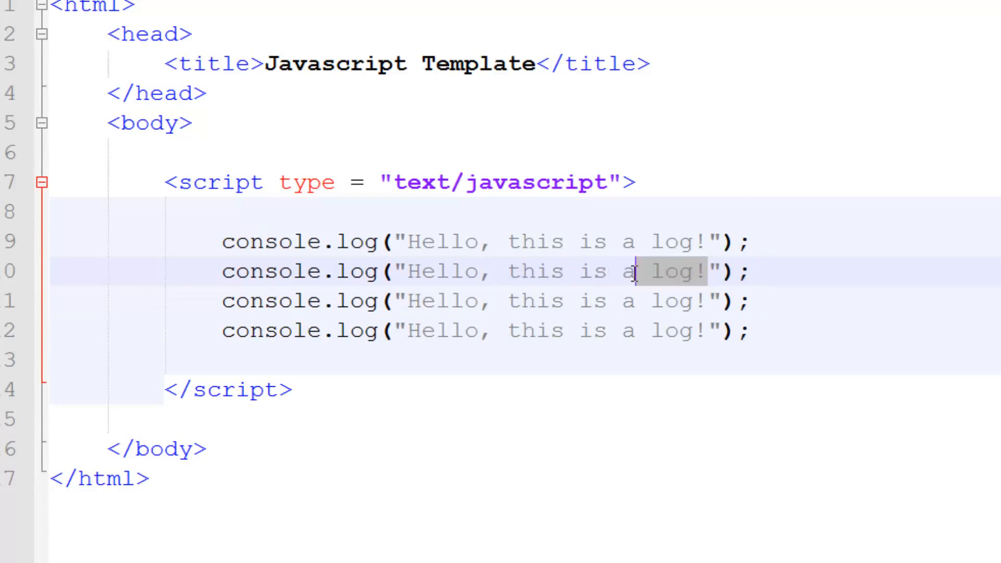
# - Edit the duplicated log lines to say another log, third log and fourth log
pyautogui.write('anoth')
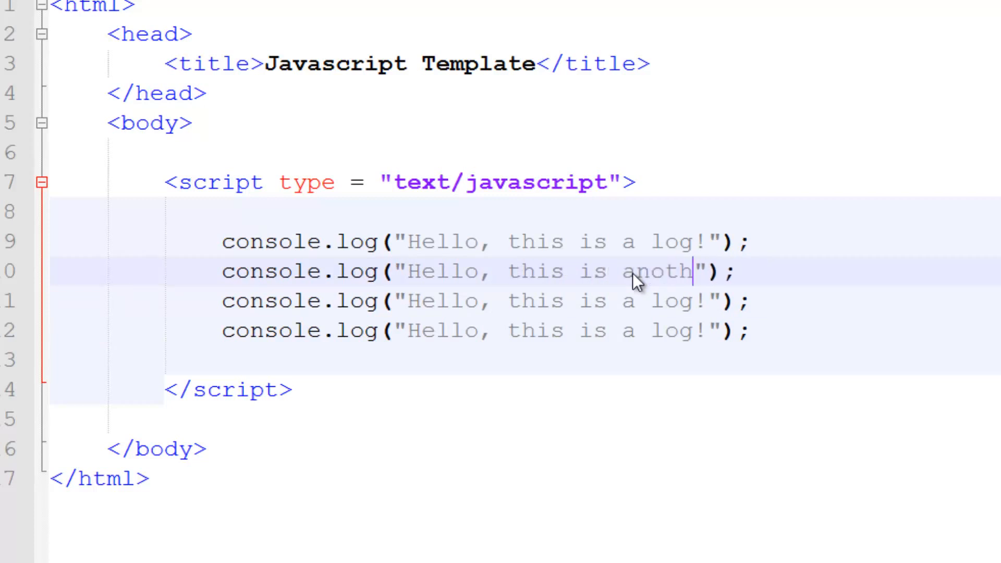
pyautogui.write('er log!')
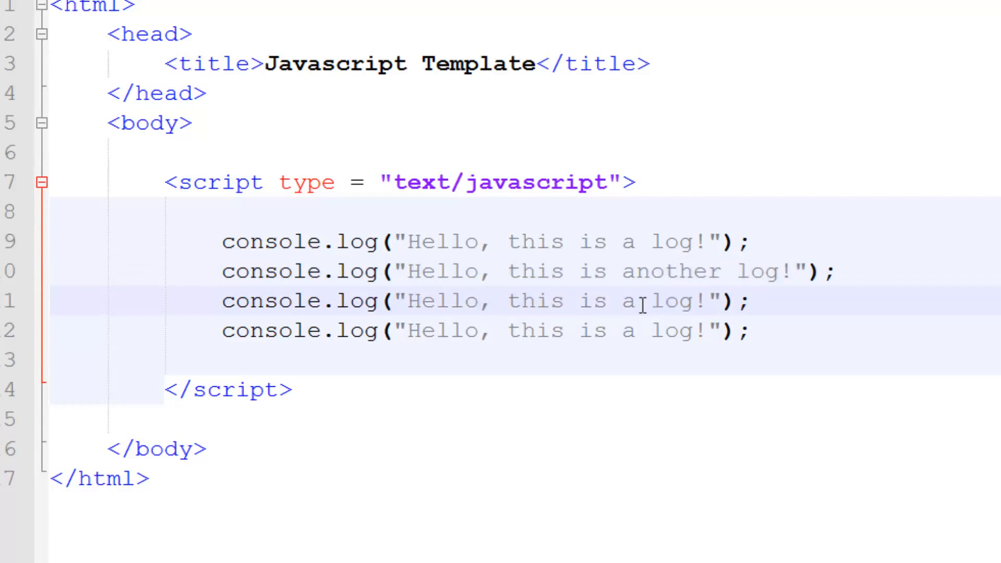
pyautogui.write('third')
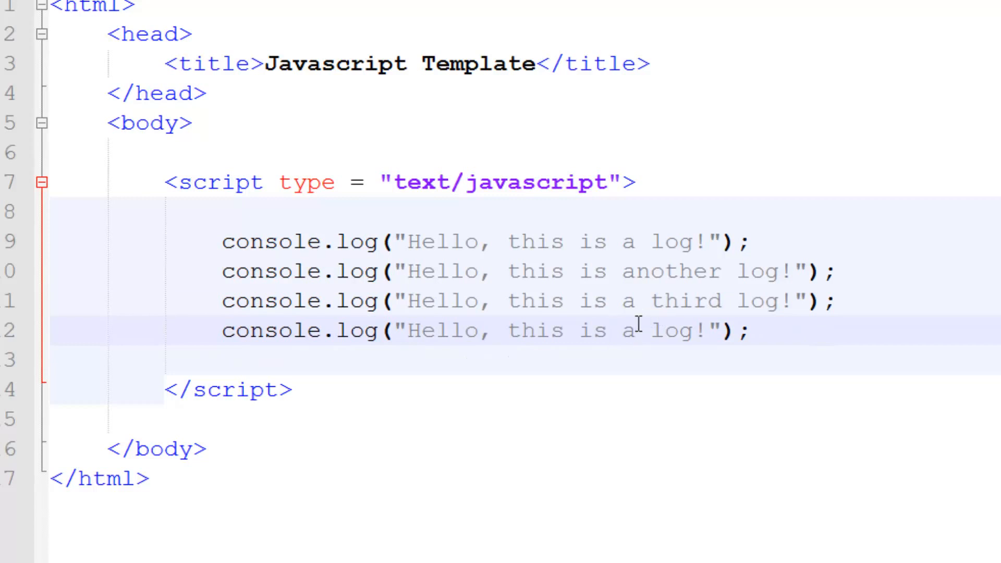
pyautogui.write('fourth')
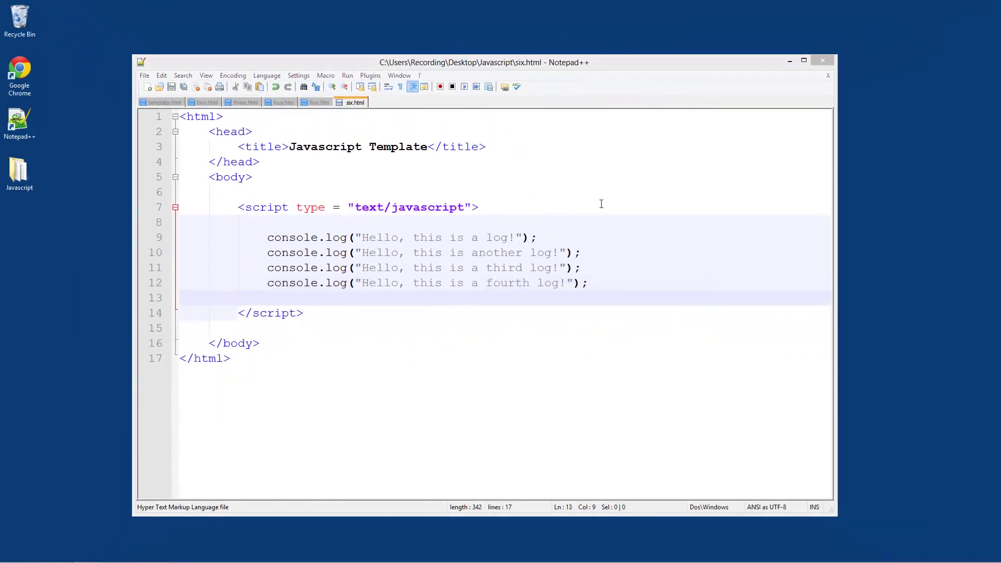
# - Show Chrome's JavaScript console for six.html, enlarged to reveal its four log messages
pyautogui.click(346, 75)
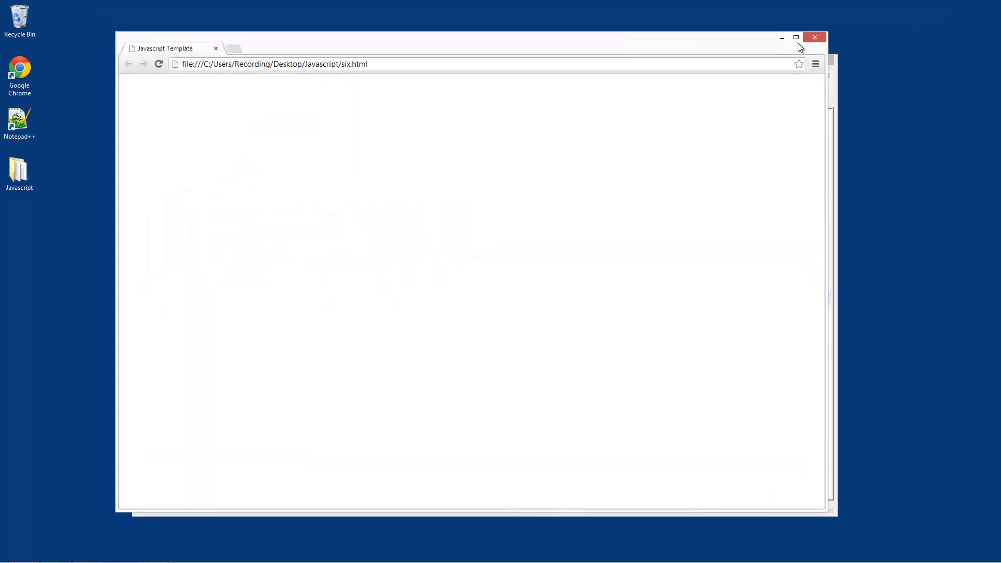
pyautogui.click(815, 63)
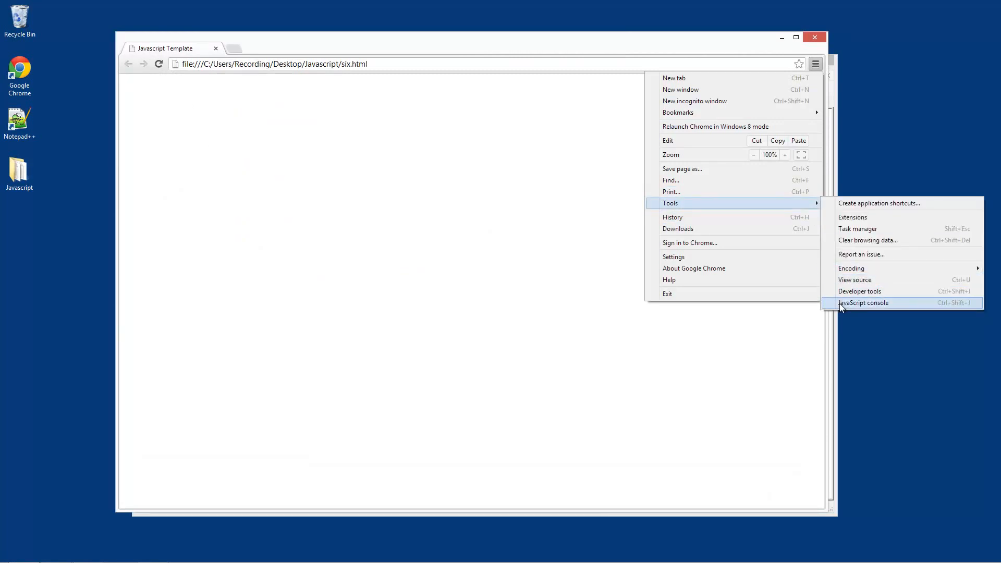
pyautogui.click(863, 303)
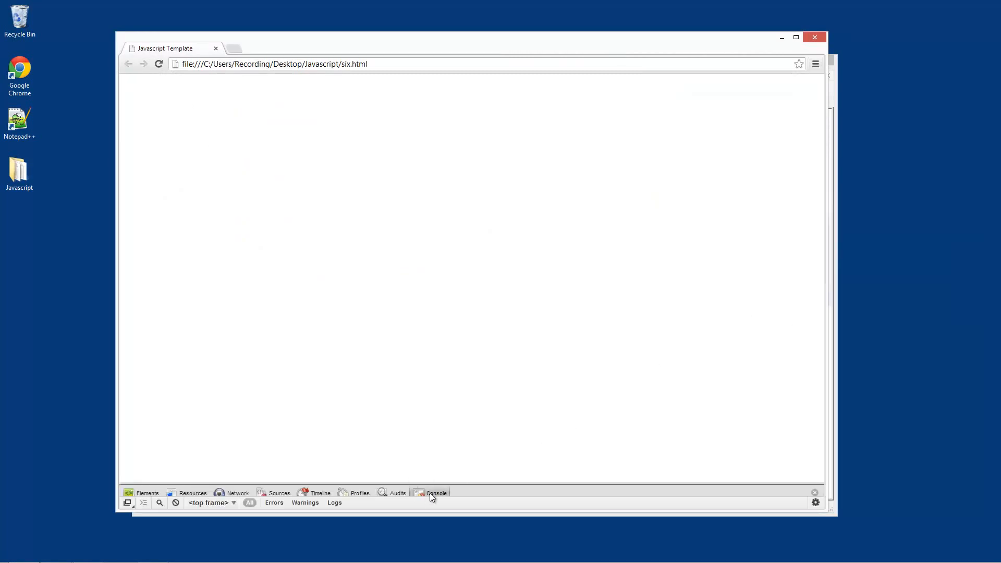
pyautogui.click(436, 493)
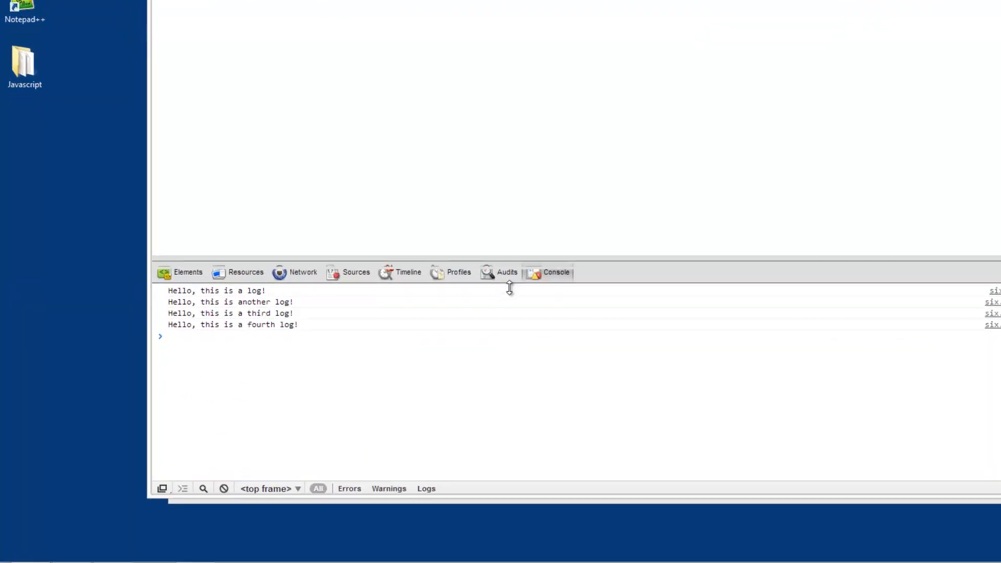